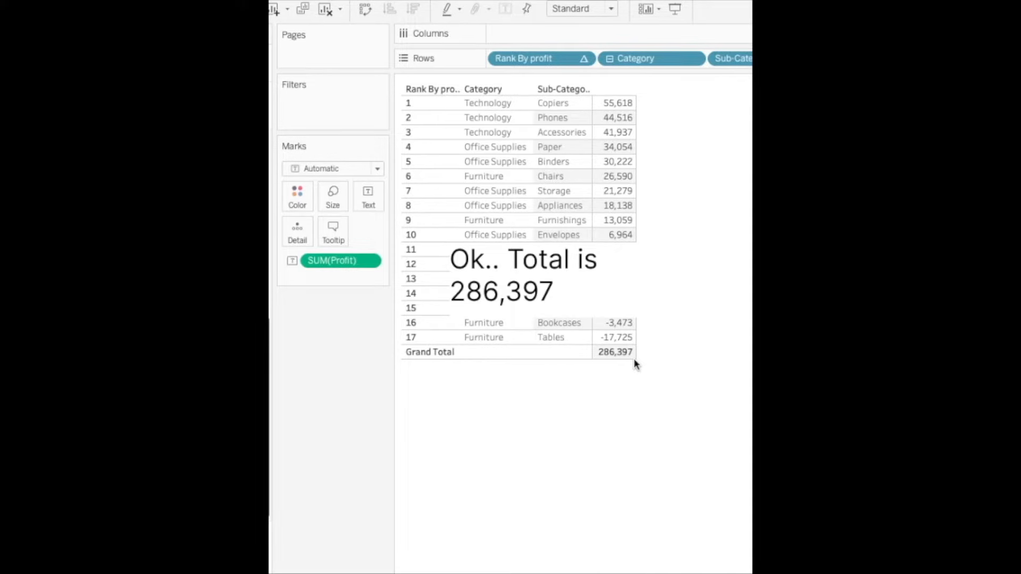
Clear a rank beyond ten and review the Rank By profit calculation unchanged
{"action": "left_click", "coordinate": [523, 58]}
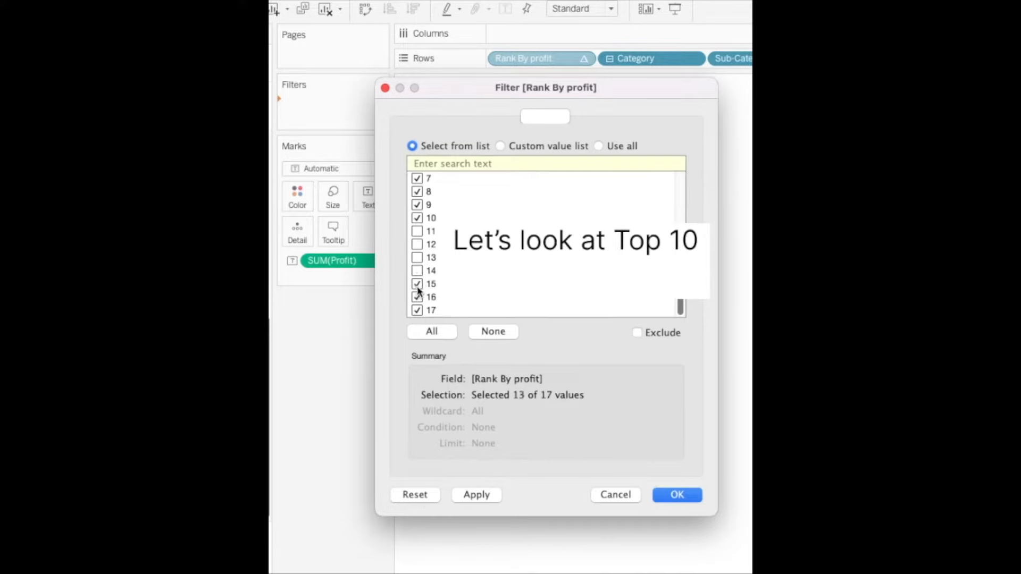
{"action": "left_click", "coordinate": [675, 494]}
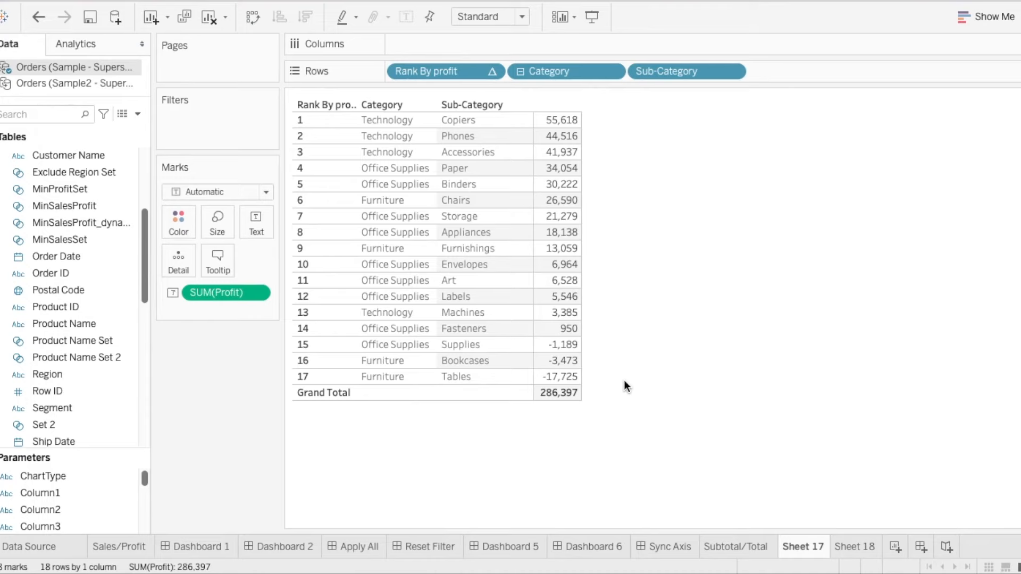
{"action": "mouse_move", "coordinate": [418, 226]}
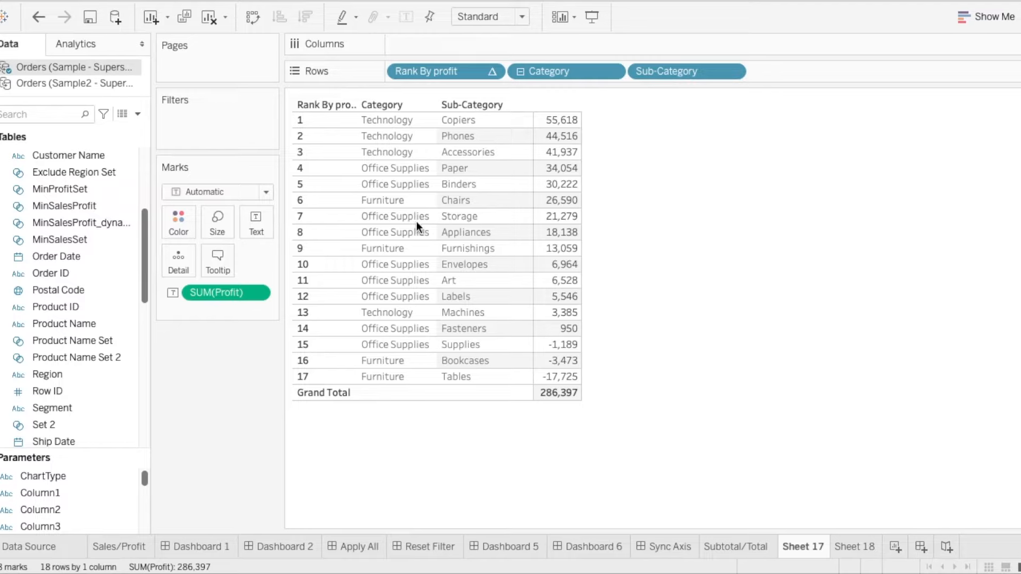
{"action": "mouse_move", "coordinate": [475, 210]}
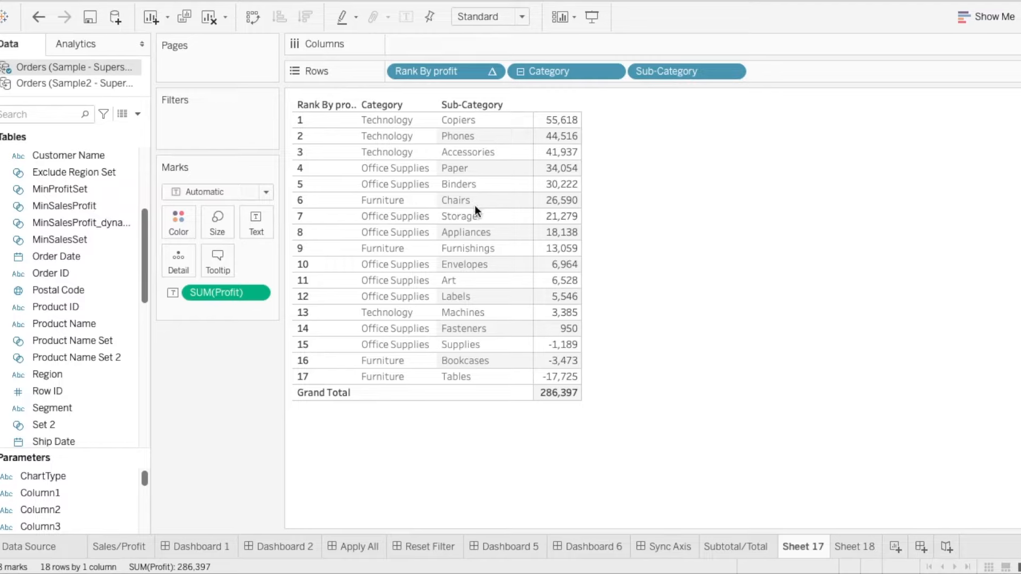
{"action": "mouse_move", "coordinate": [579, 440]}
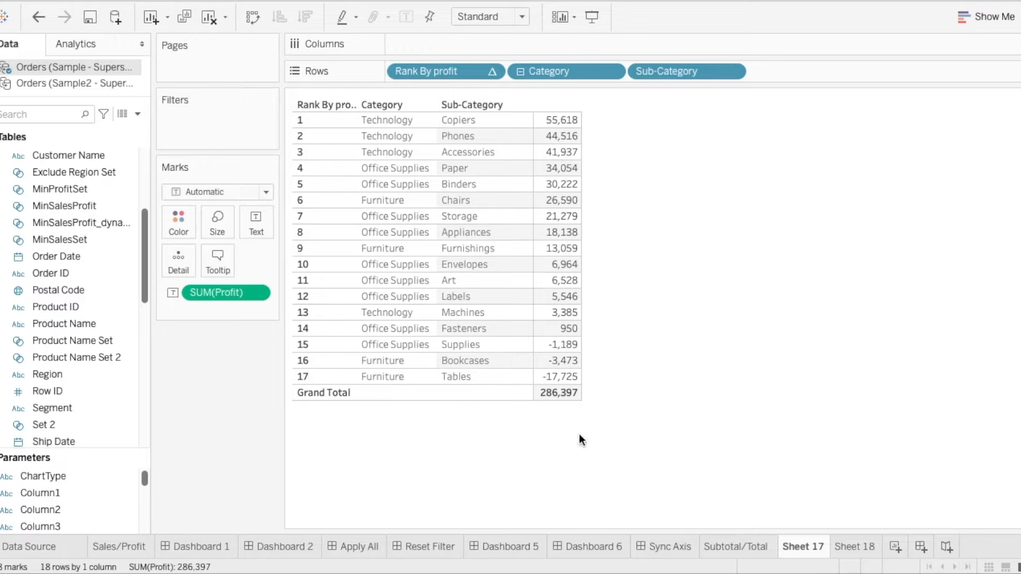
{"action": "mouse_move", "coordinate": [288, 378]}
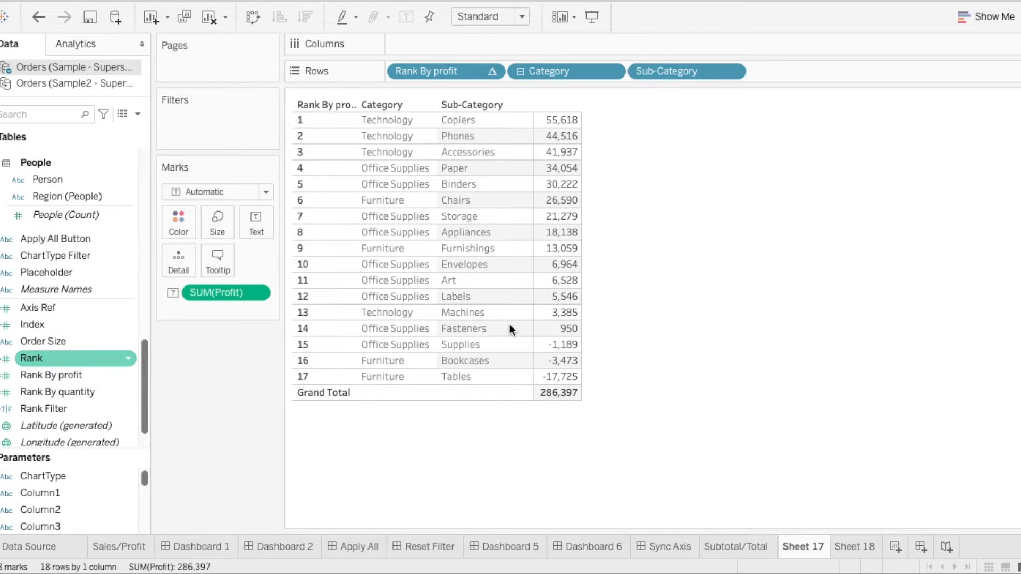
{"action": "right_click", "coordinate": [51, 374]}
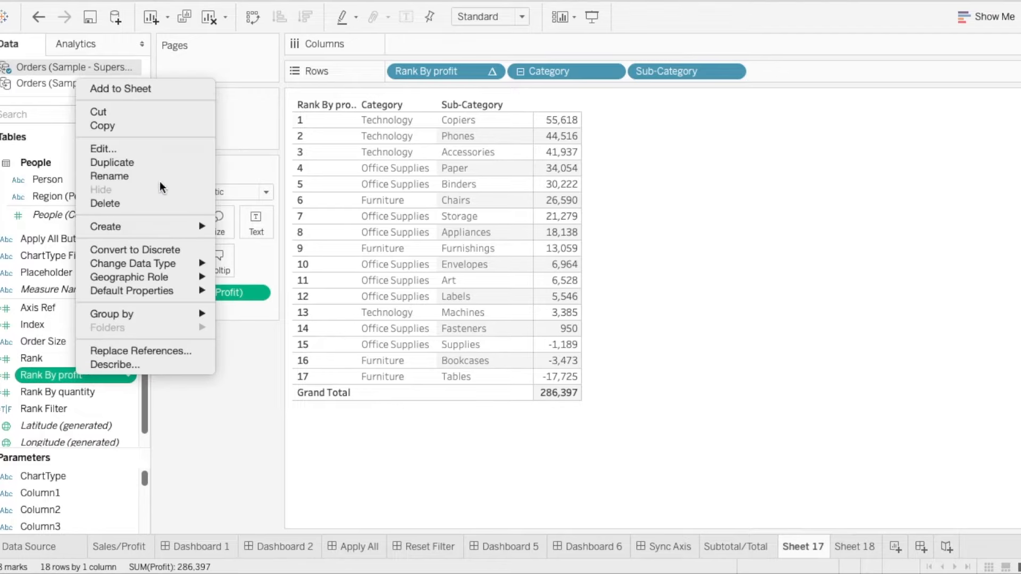
{"action": "left_click", "coordinate": [103, 149]}
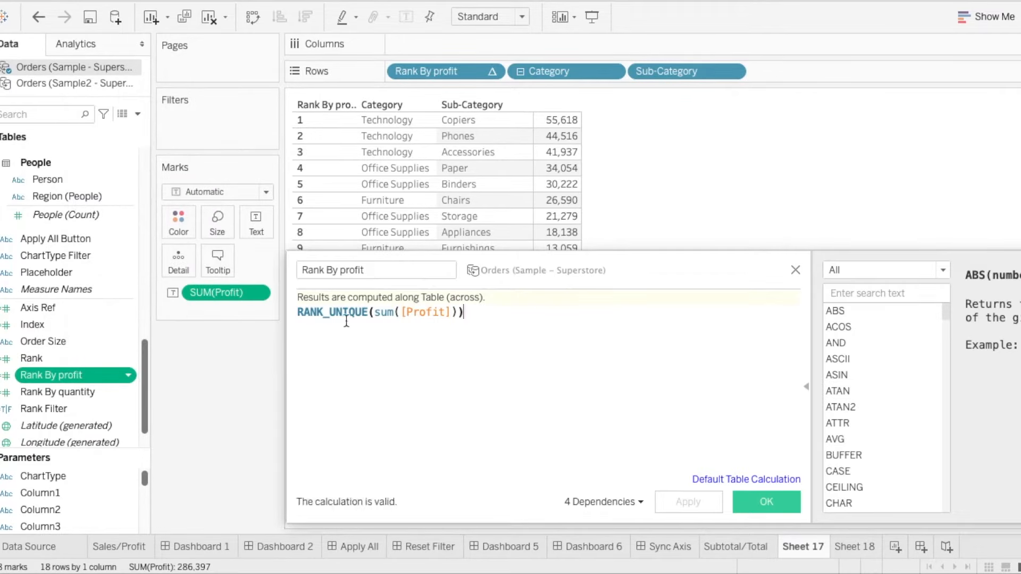
{"action": "mouse_move", "coordinate": [795, 270]}
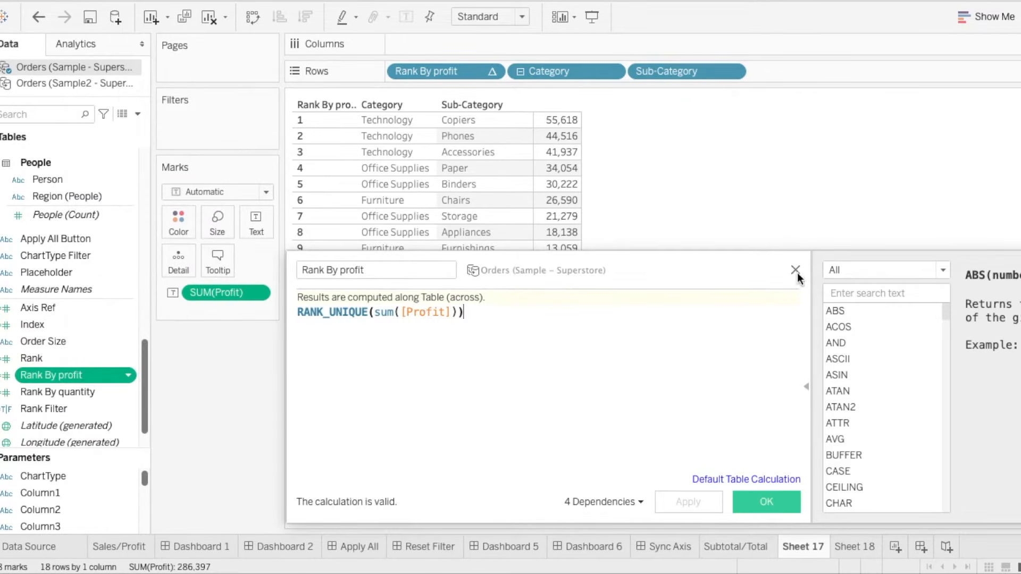
{"action": "left_click", "coordinate": [766, 502]}
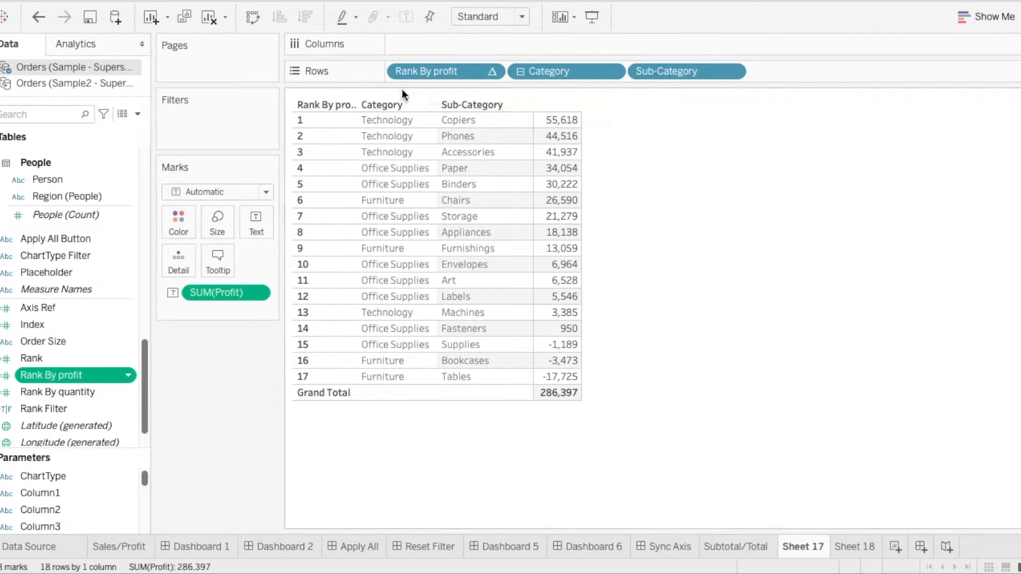
{"action": "mouse_move", "coordinate": [446, 71]}
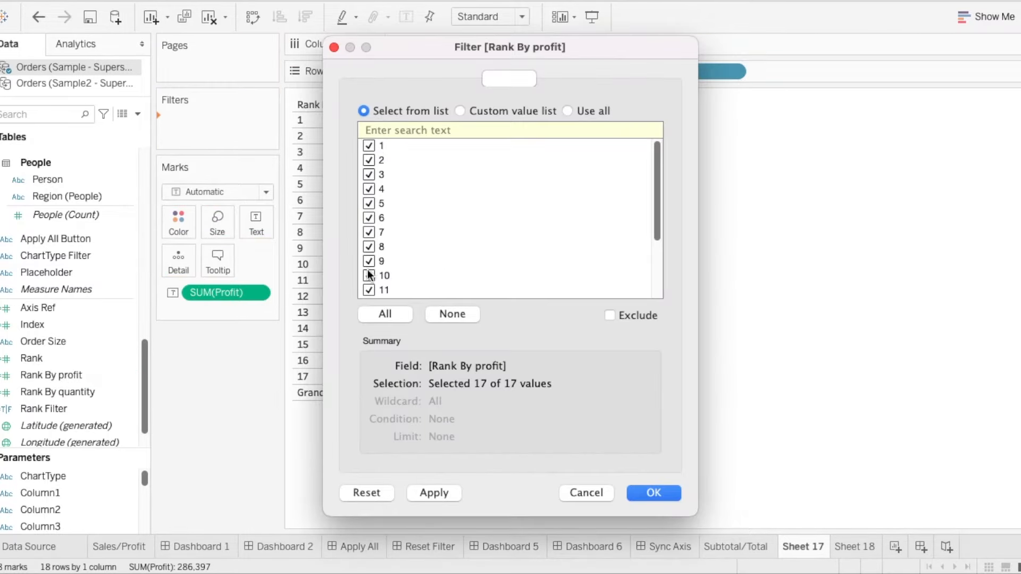
Filter Rank By profit to keep only ranks 1–10, excluding 11–17
{"action": "left_click", "coordinate": [369, 275]}
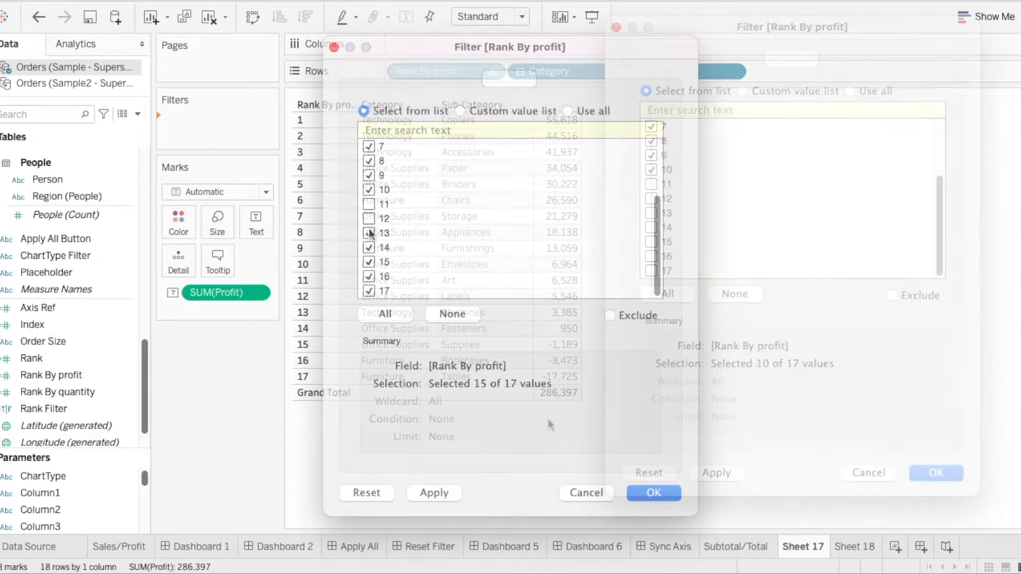
{"action": "left_click", "coordinate": [653, 492]}
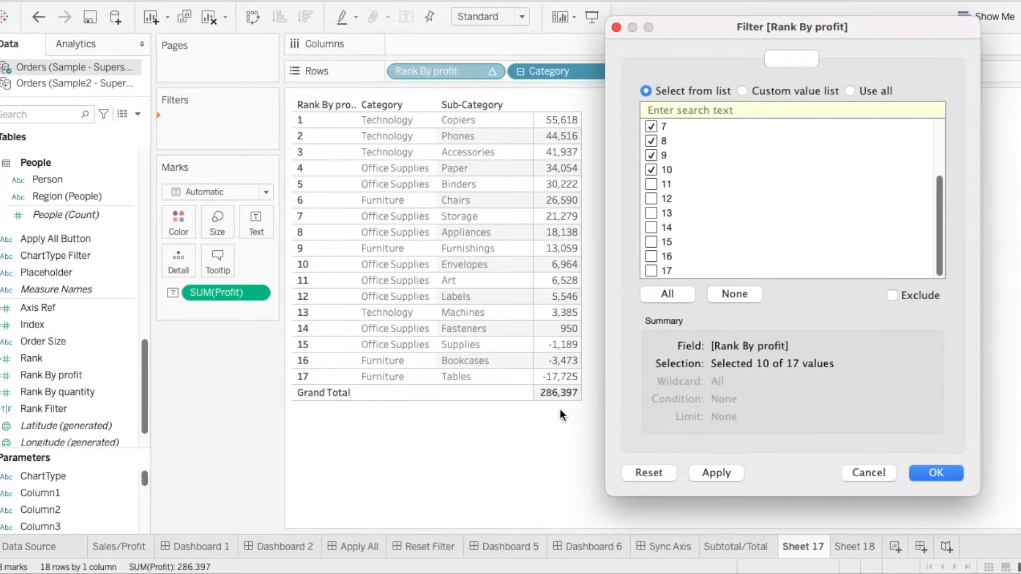
{"action": "mouse_move", "coordinate": [570, 405]}
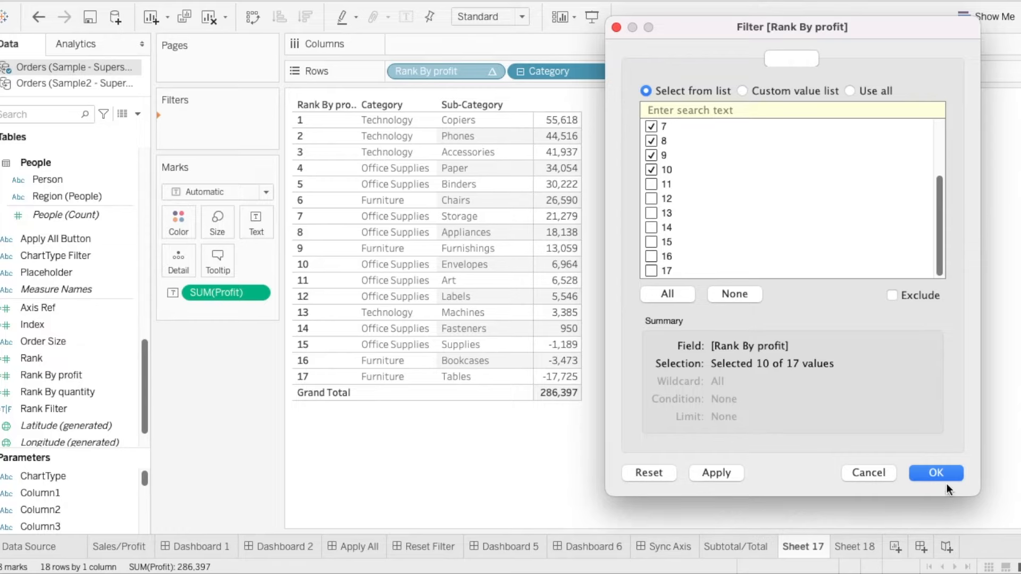
{"action": "left_click", "coordinate": [934, 472]}
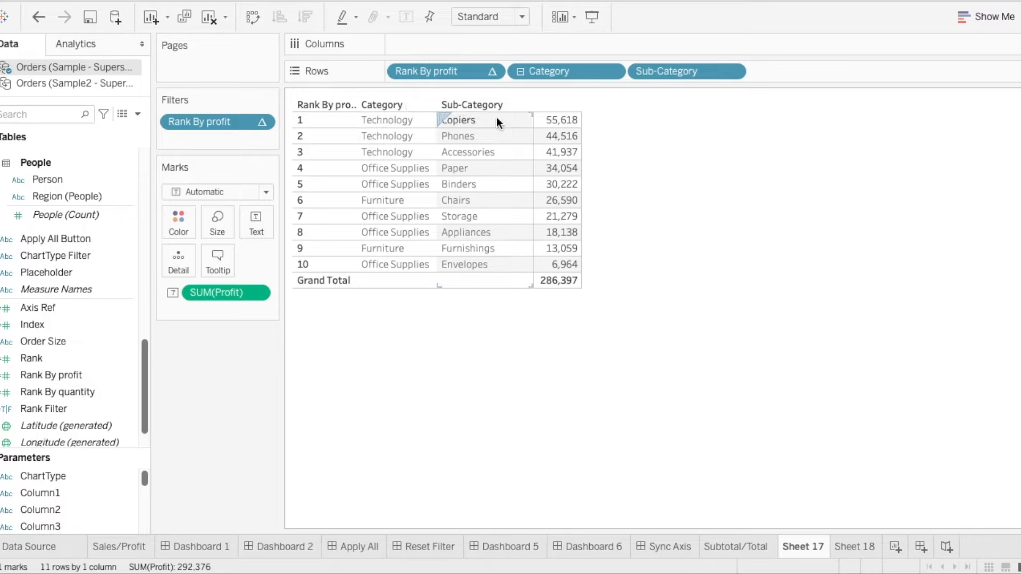
{"action": "mouse_move", "coordinate": [490, 189]}
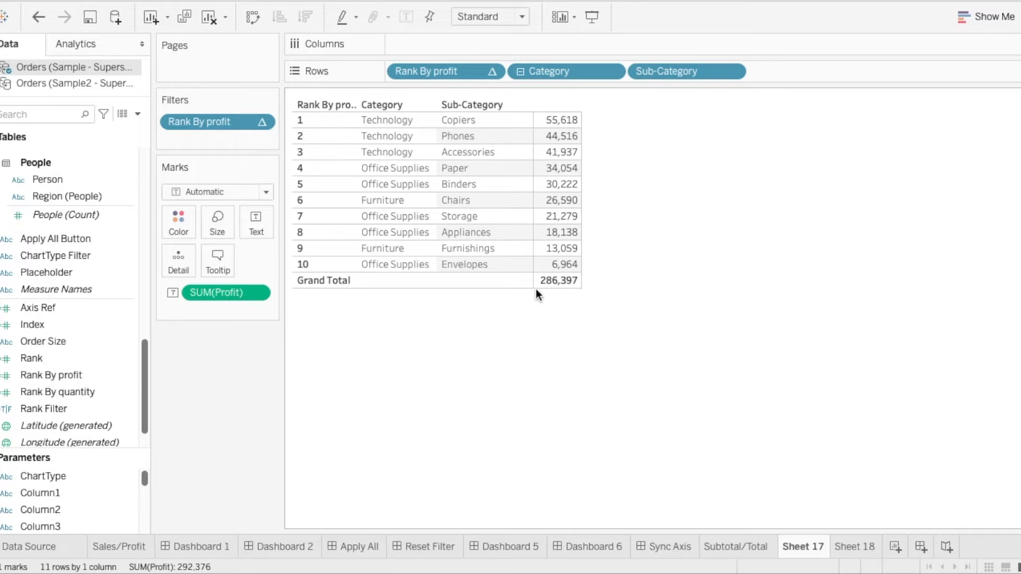
{"action": "mouse_move", "coordinate": [569, 295]}
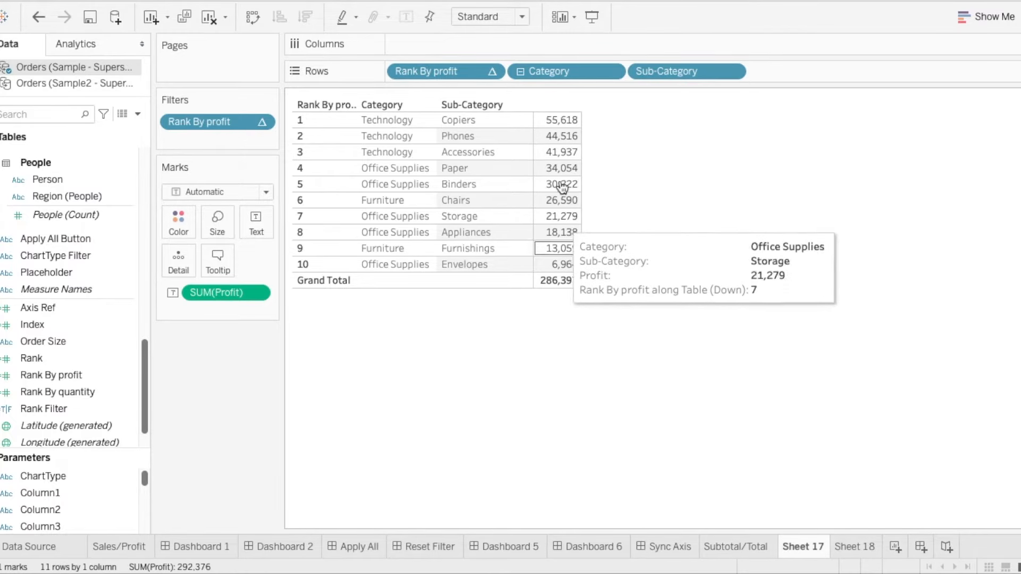
{"action": "mouse_move", "coordinate": [614, 290]}
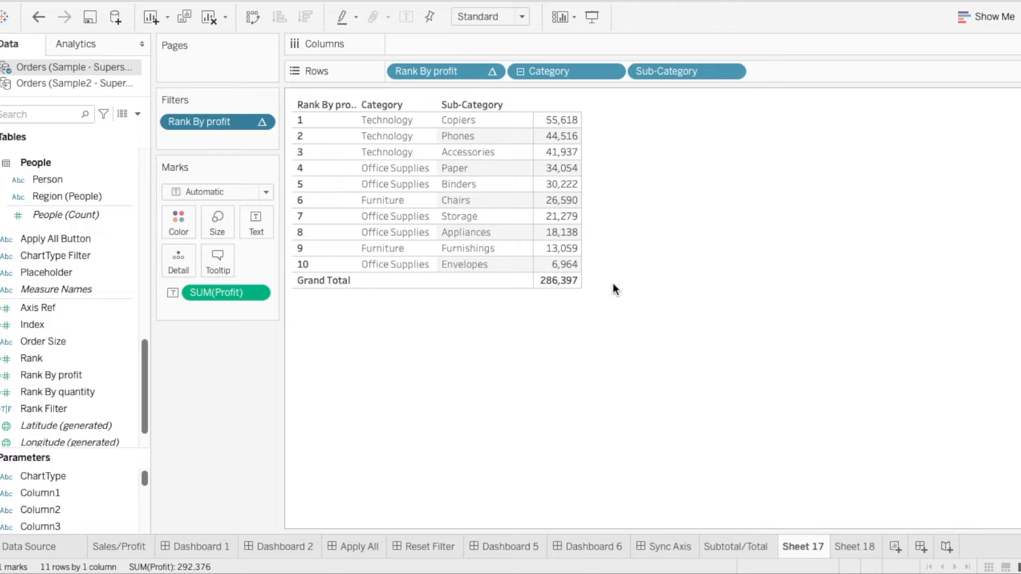
{"action": "mouse_move", "coordinate": [699, 71]}
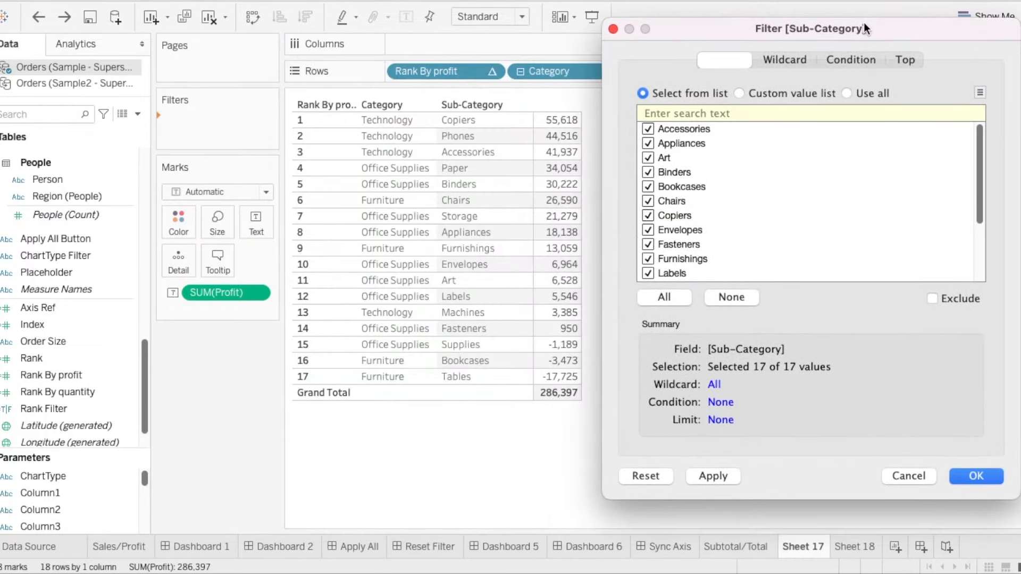
{"action": "left_click", "coordinate": [903, 59]}
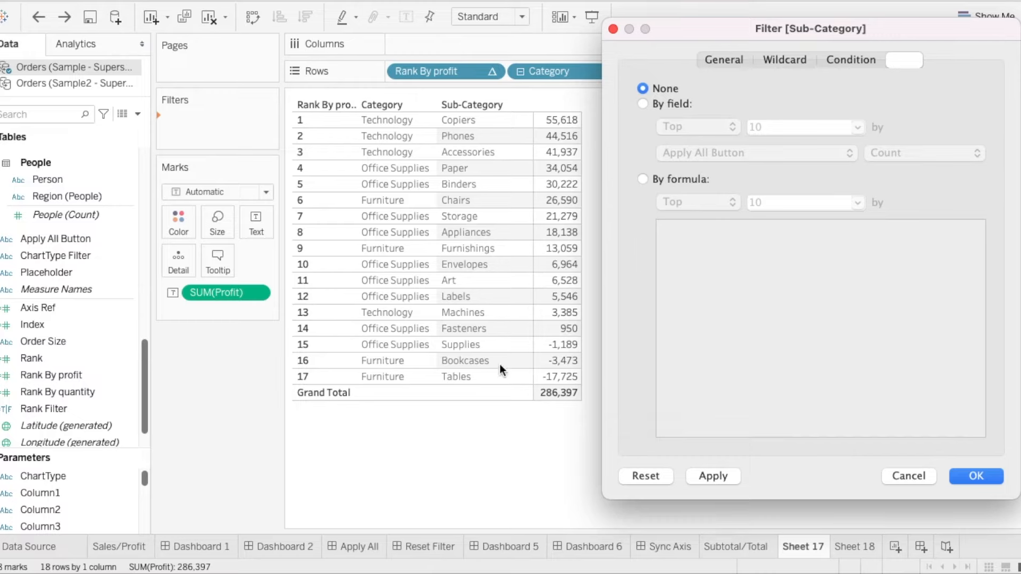
{"action": "mouse_move", "coordinate": [555, 405]}
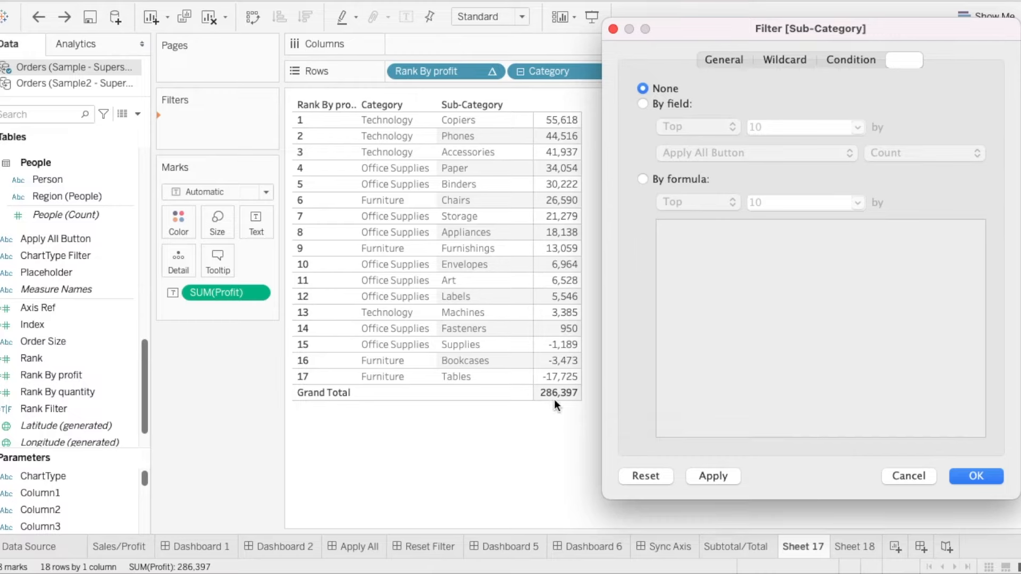
{"action": "left_click", "coordinate": [642, 103]}
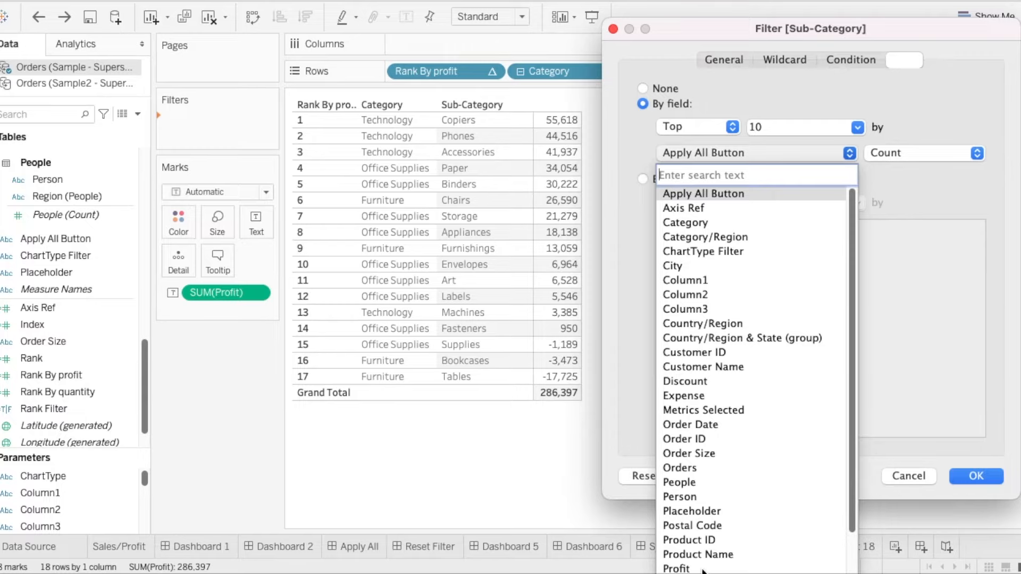
{"action": "left_click", "coordinate": [676, 568]}
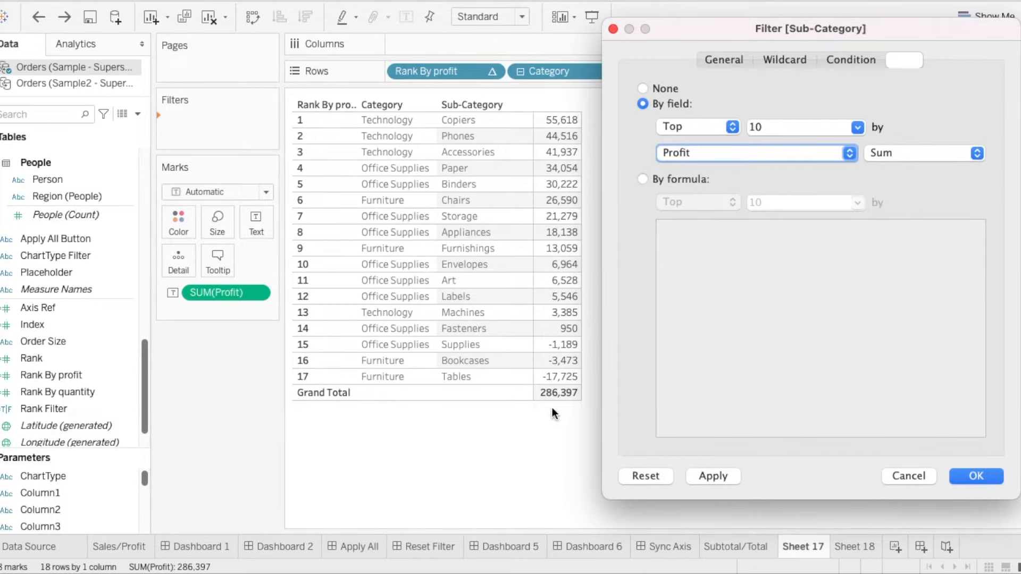
{"action": "mouse_move", "coordinate": [975, 476]}
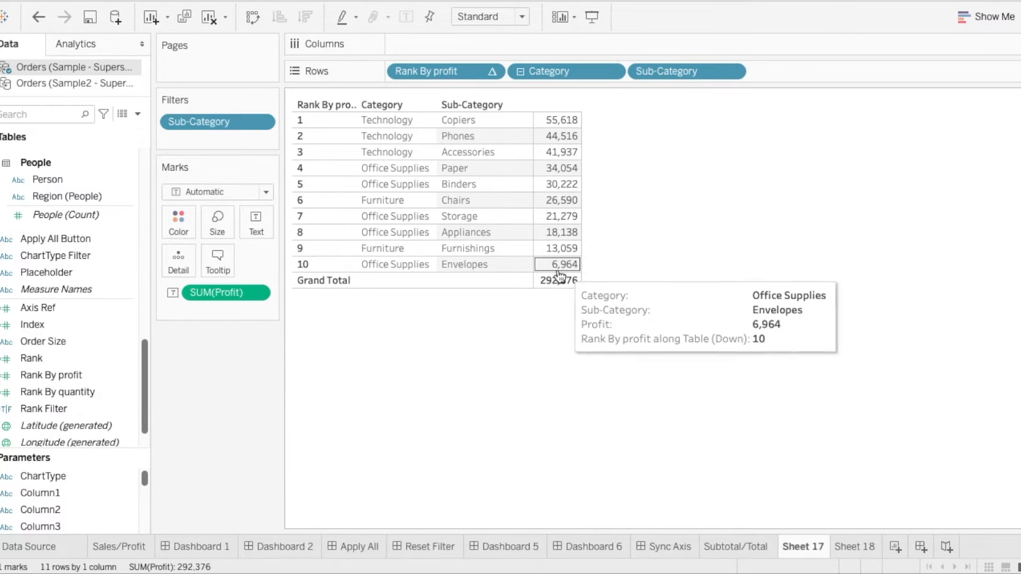
{"action": "mouse_move", "coordinate": [547, 294]}
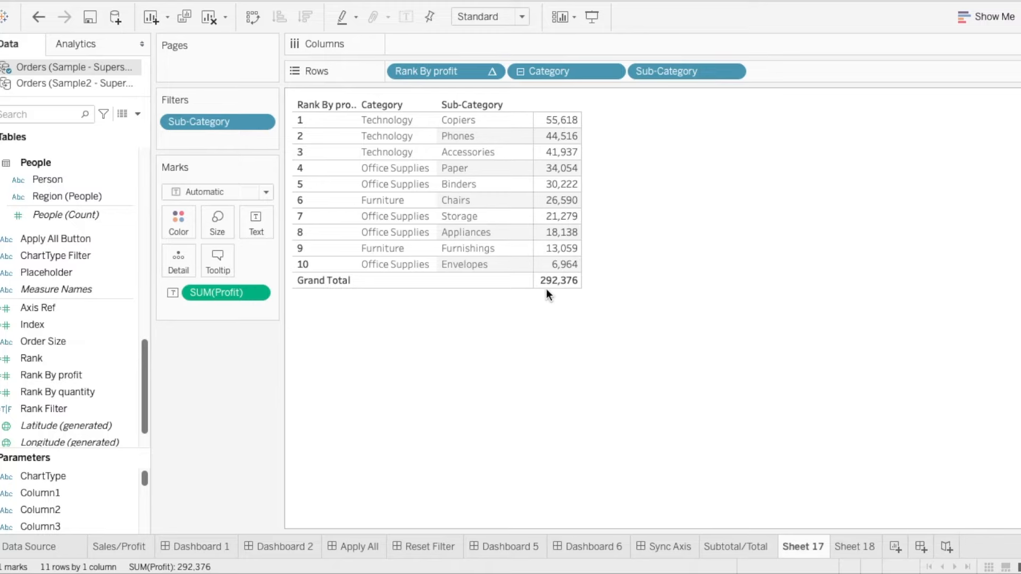
{"action": "mouse_move", "coordinate": [657, 151]}
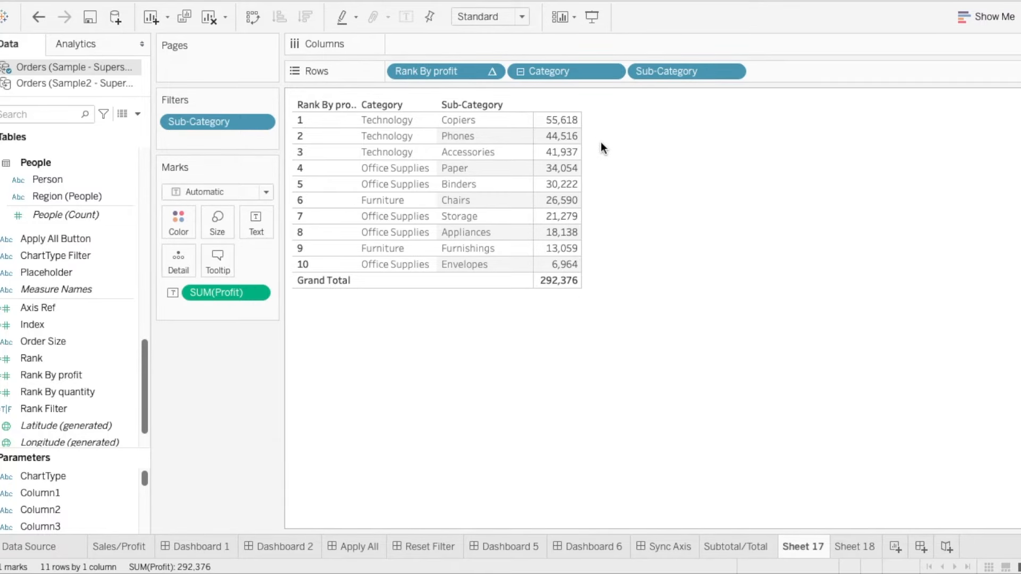
{"action": "mouse_move", "coordinate": [663, 252]}
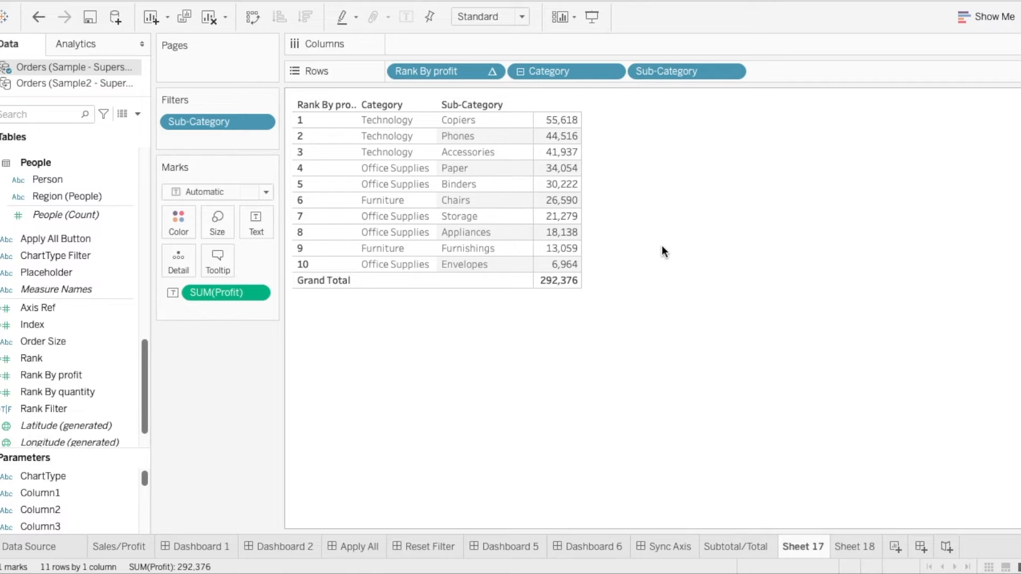
{"action": "mouse_move", "coordinate": [147, 380]}
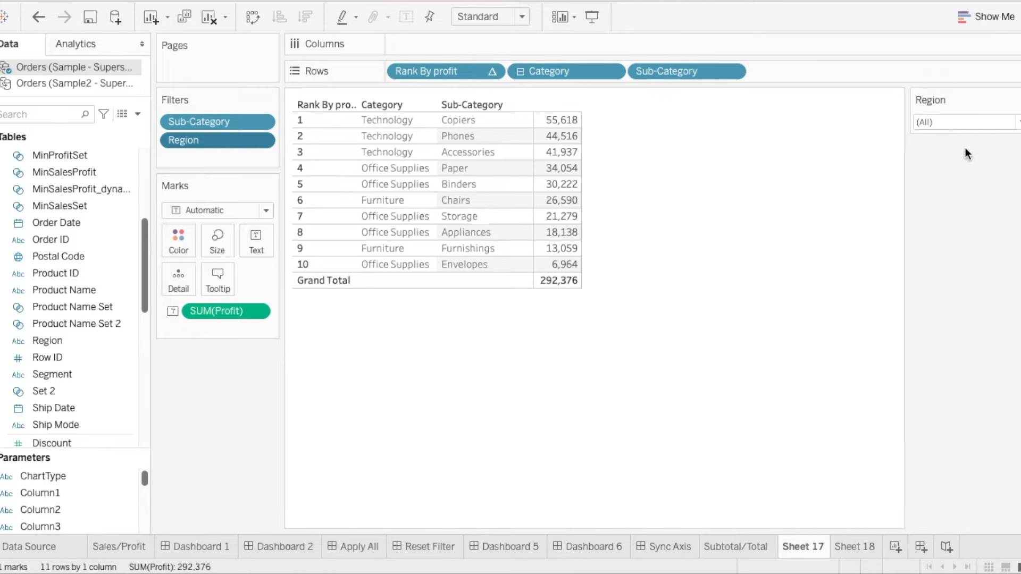
Pick Central in the Region quick filter dropdown
{"action": "left_click", "coordinate": [388, 120]}
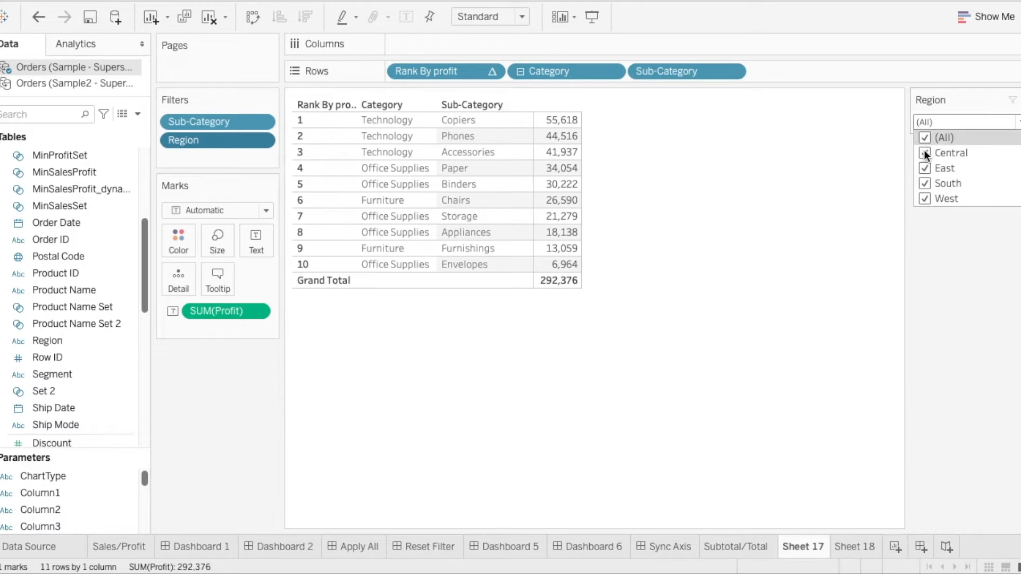
{"action": "left_click", "coordinate": [924, 153]}
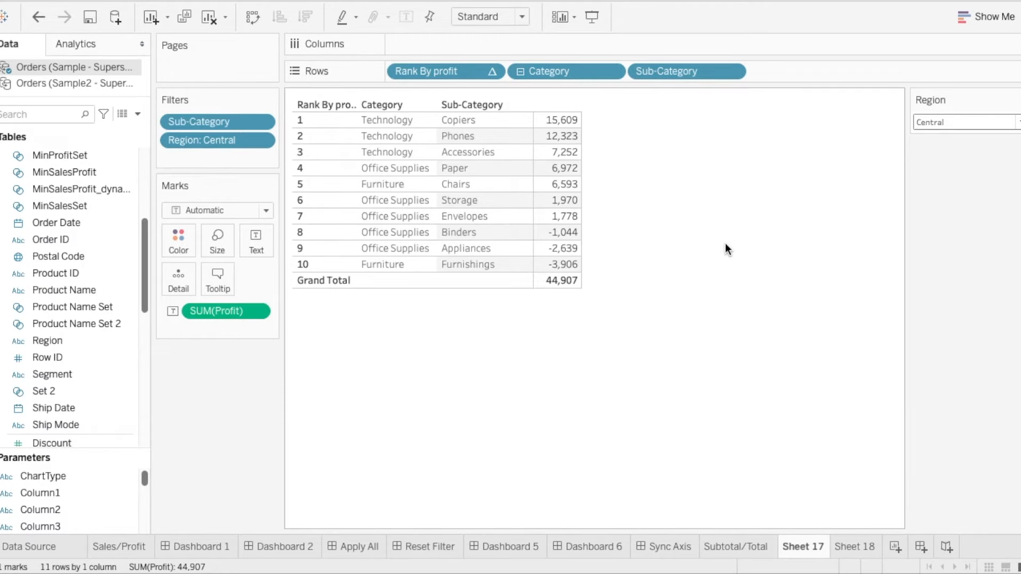
{"action": "mouse_move", "coordinate": [312, 307]}
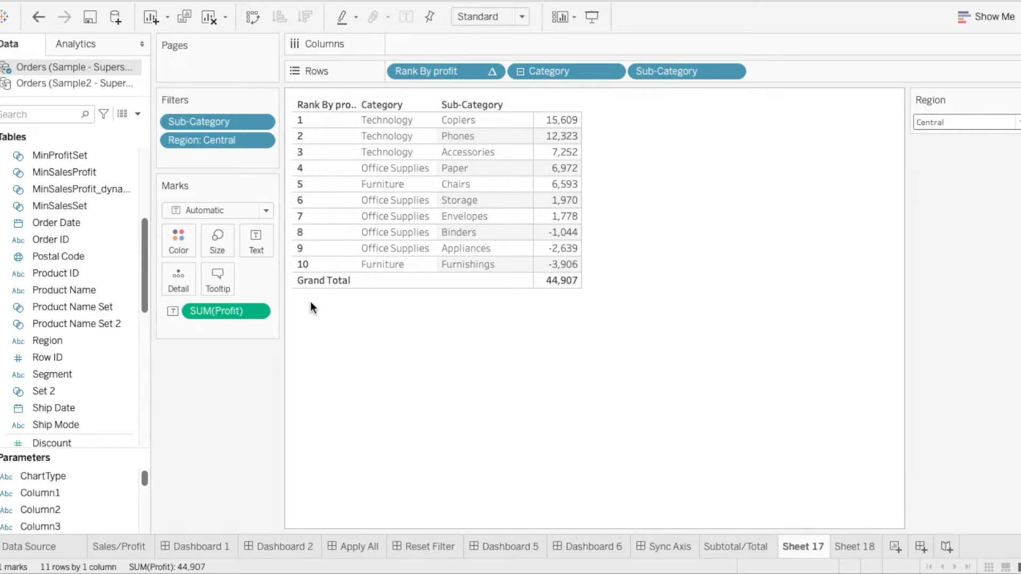
{"action": "mouse_move", "coordinate": [395, 319]}
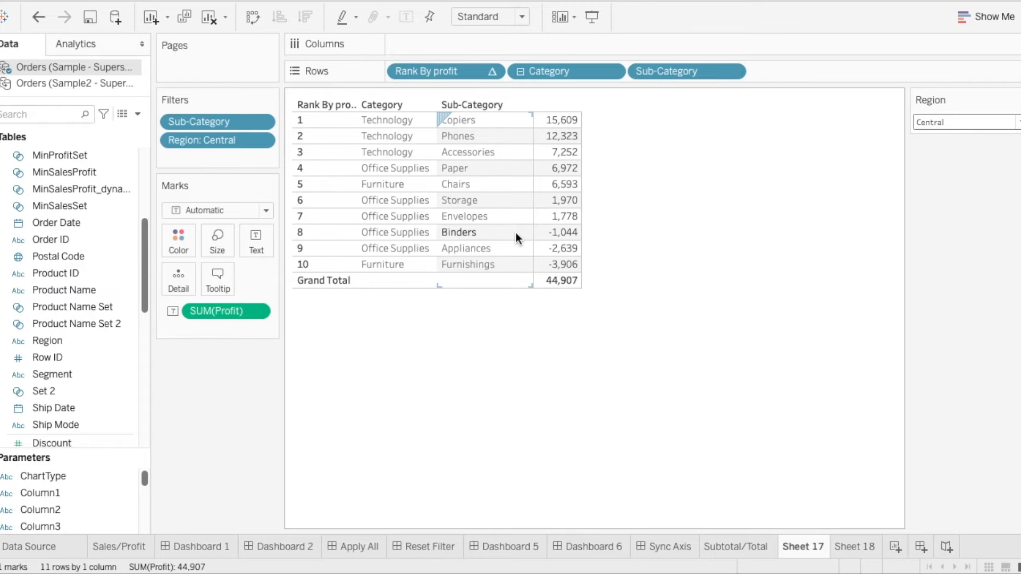
{"action": "mouse_move", "coordinate": [557, 231]}
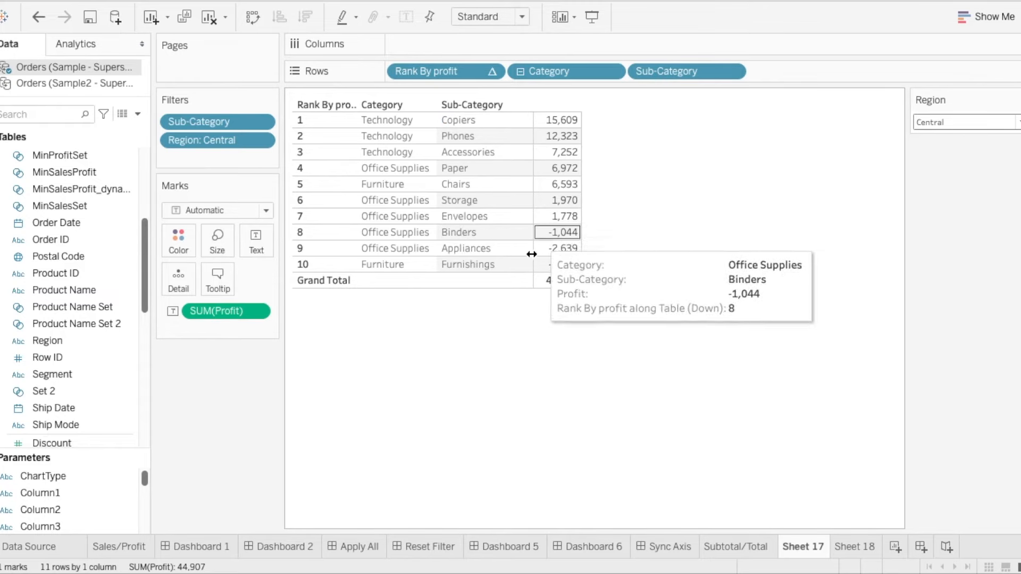
{"action": "mouse_move", "coordinate": [598, 234]}
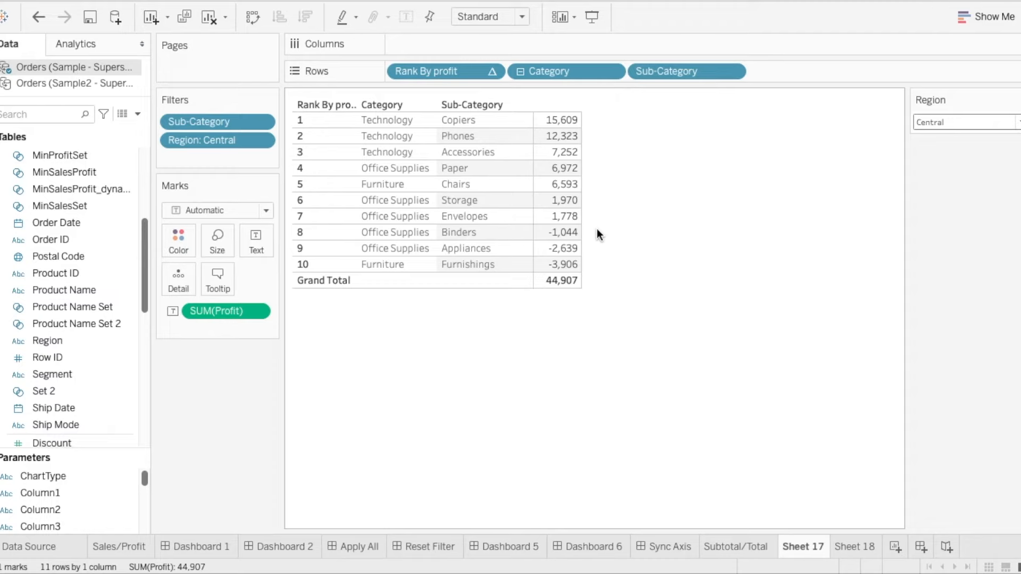
{"action": "mouse_move", "coordinate": [599, 306]}
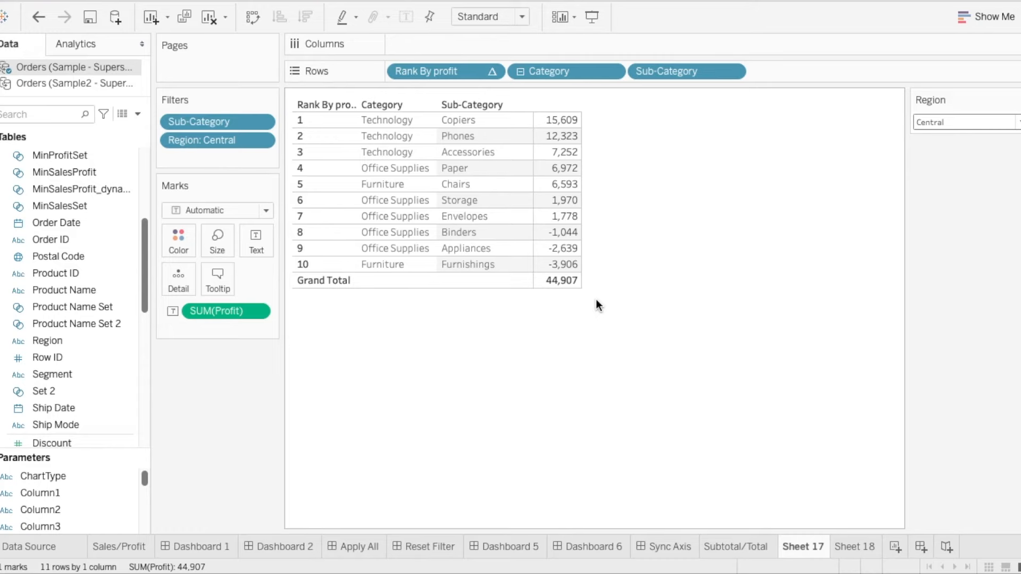
Switch to Sheet 18, showing all 17 Central sub-categories indexed by profit
{"action": "left_click", "coordinate": [855, 546]}
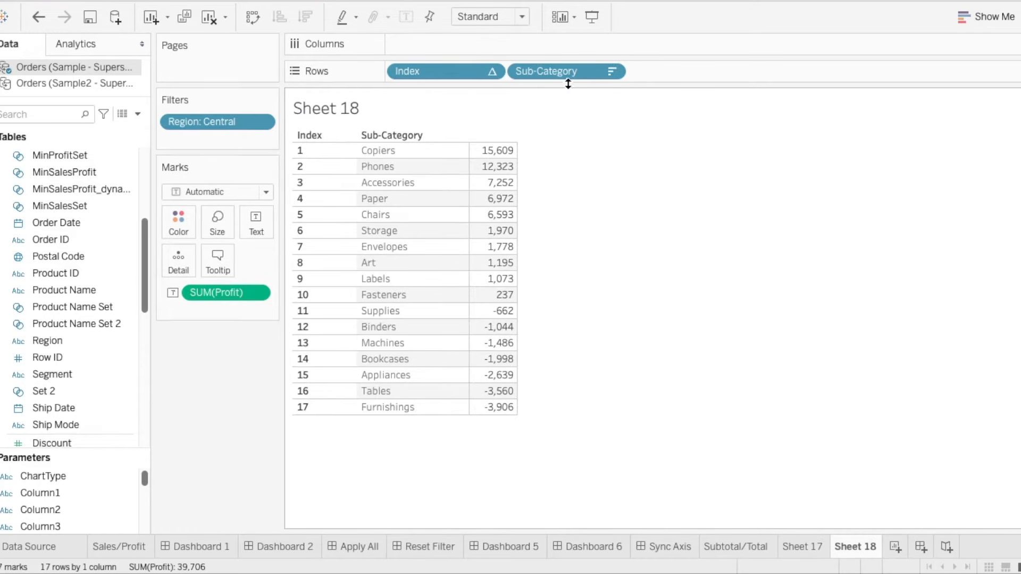
{"action": "mouse_move", "coordinate": [419, 470]}
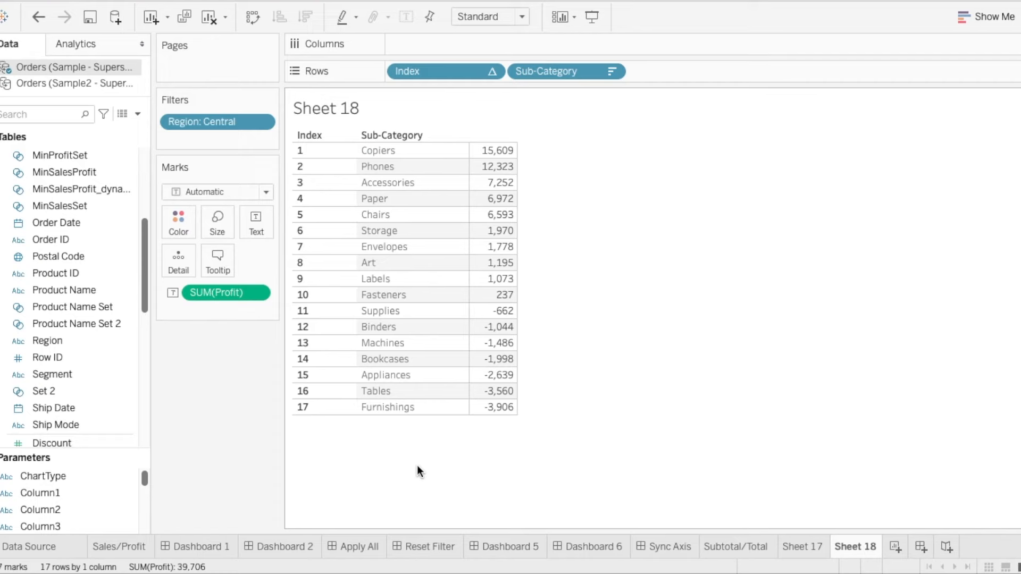
{"action": "mouse_move", "coordinate": [217, 121]}
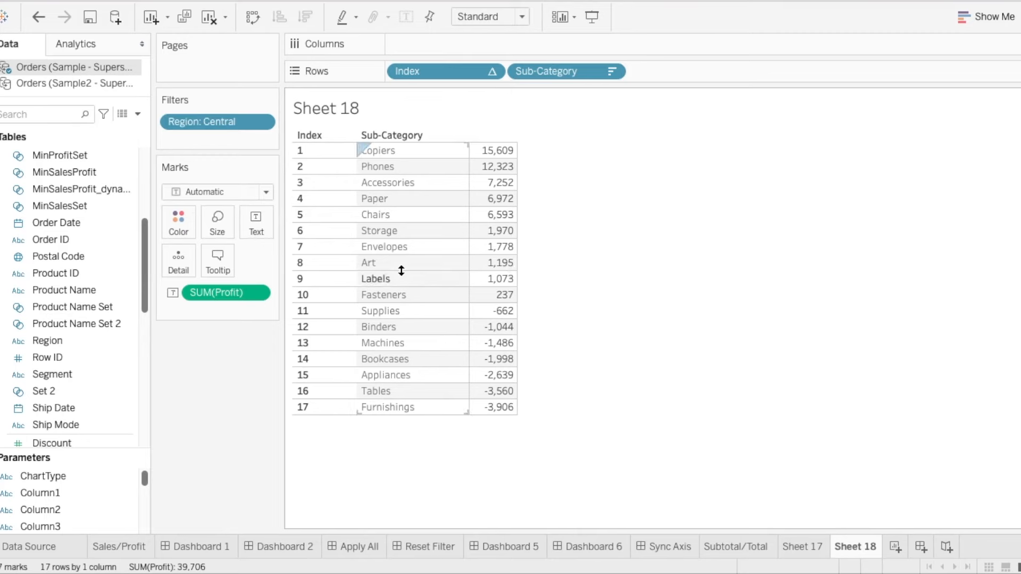
{"action": "mouse_move", "coordinate": [537, 333]}
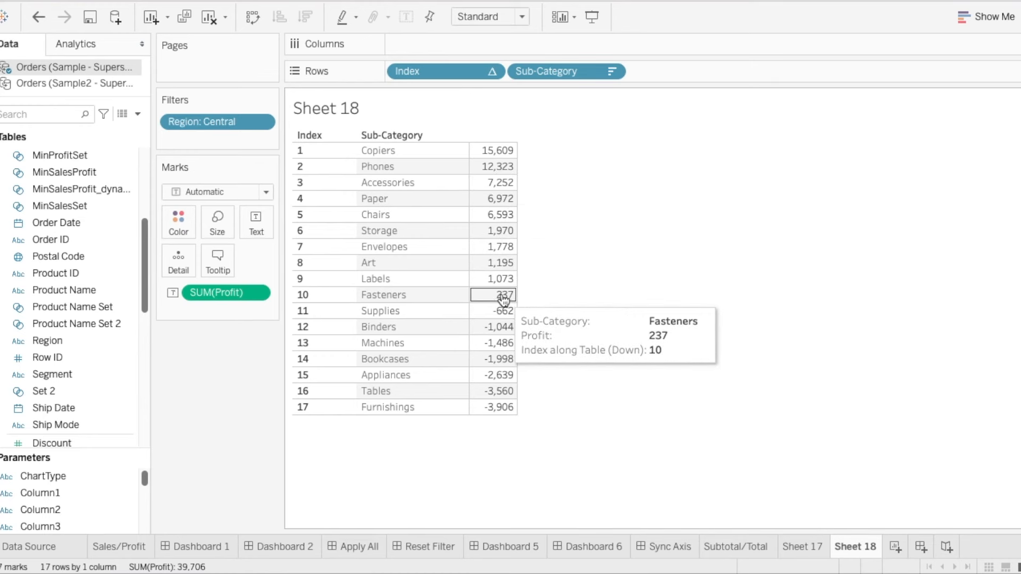
{"action": "mouse_move", "coordinate": [836, 493]}
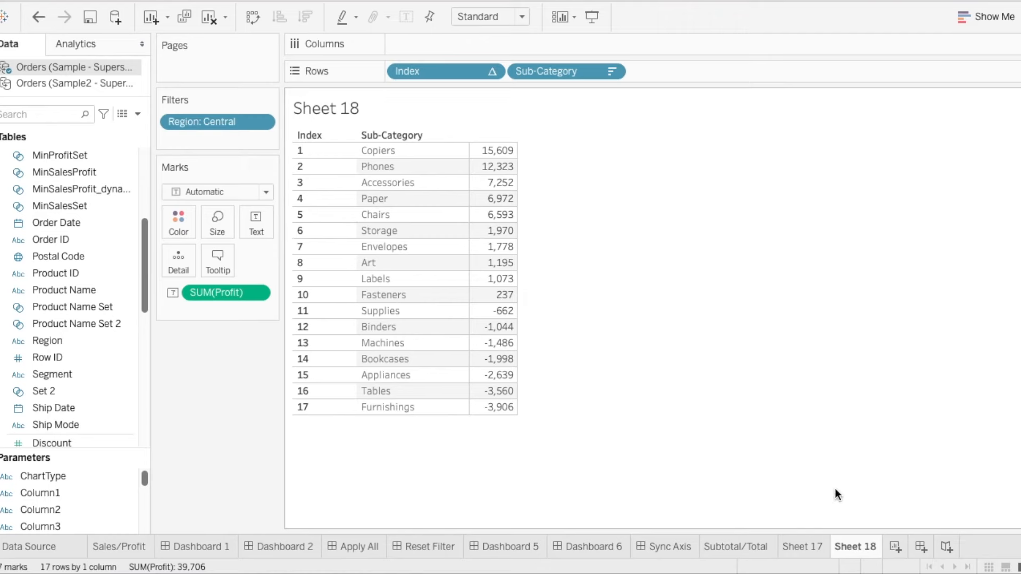
Return to Sheet 17 and add the Region: Central filter to context
{"action": "left_click", "coordinate": [802, 546]}
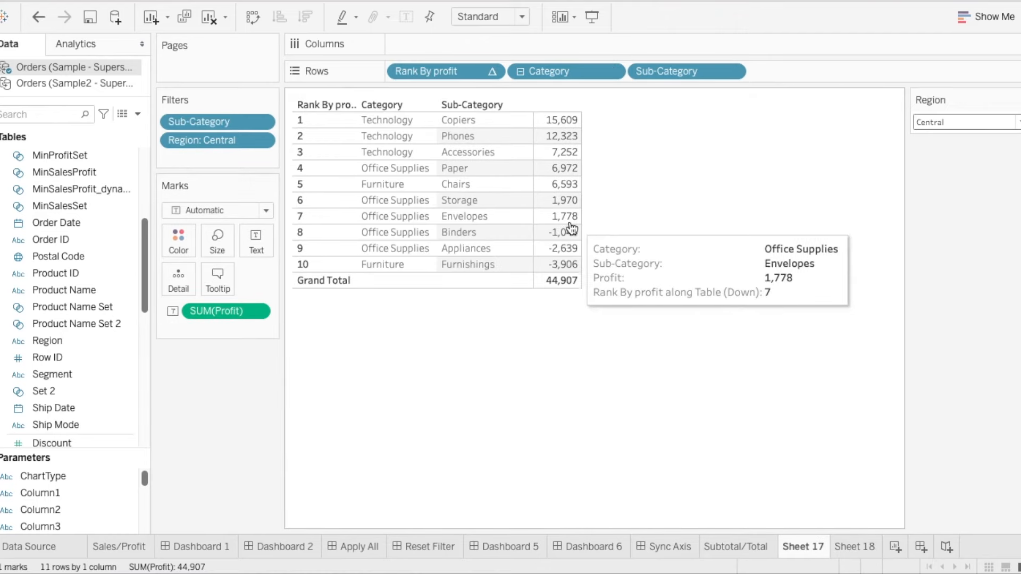
{"action": "mouse_move", "coordinate": [655, 321]}
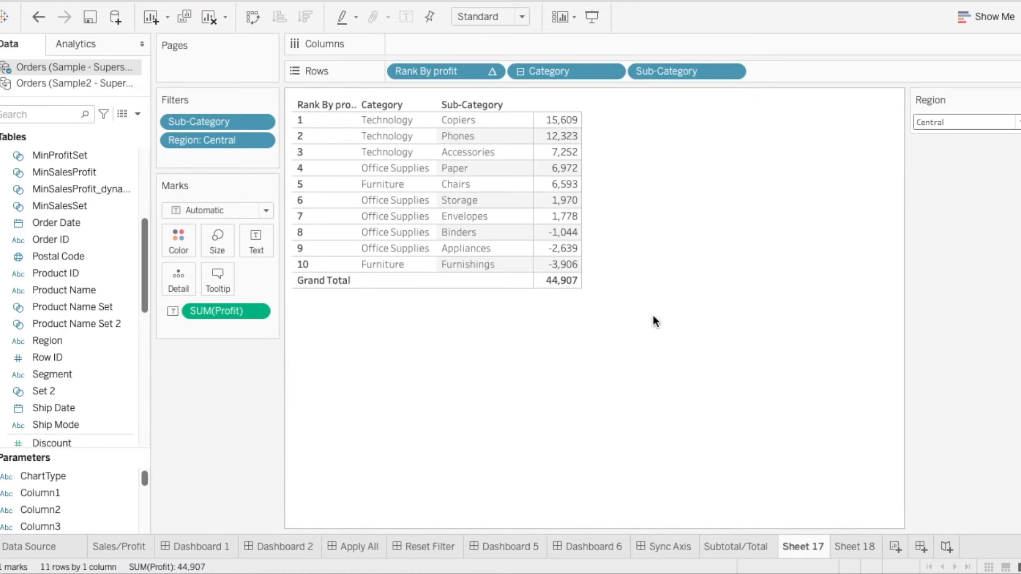
{"action": "mouse_move", "coordinate": [546, 371]}
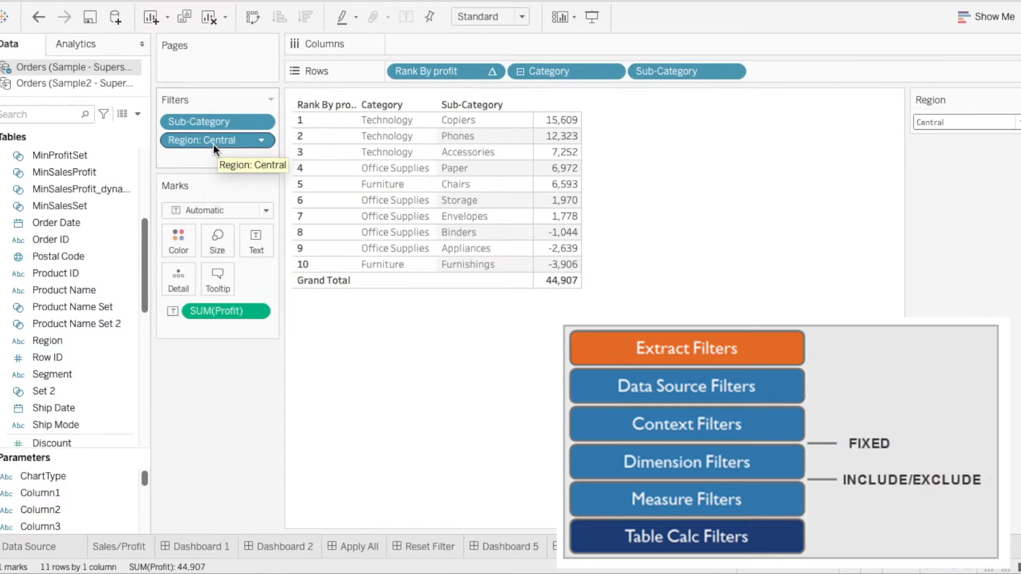
{"action": "mouse_move", "coordinate": [387, 302]}
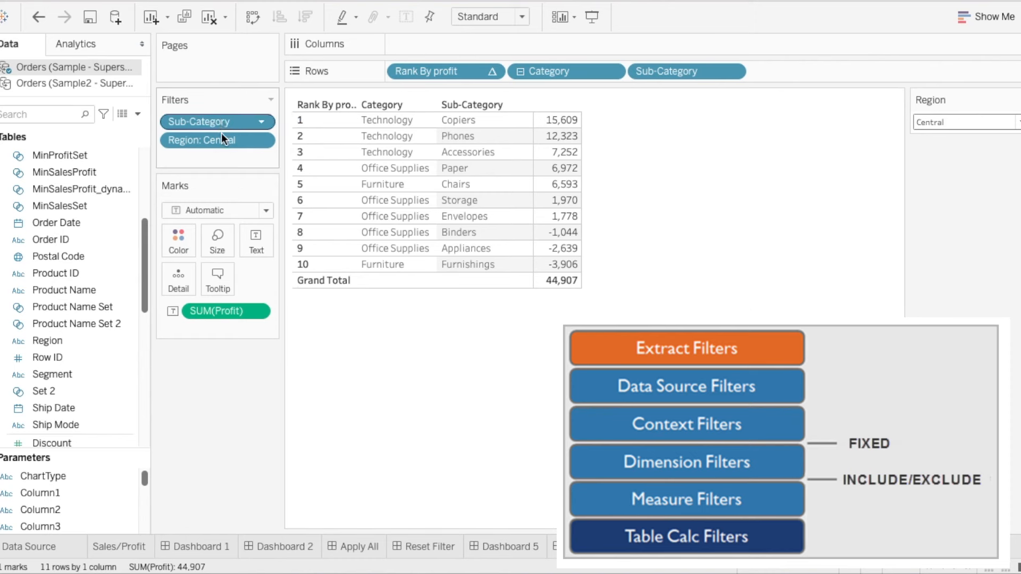
{"action": "mouse_move", "coordinate": [217, 140]}
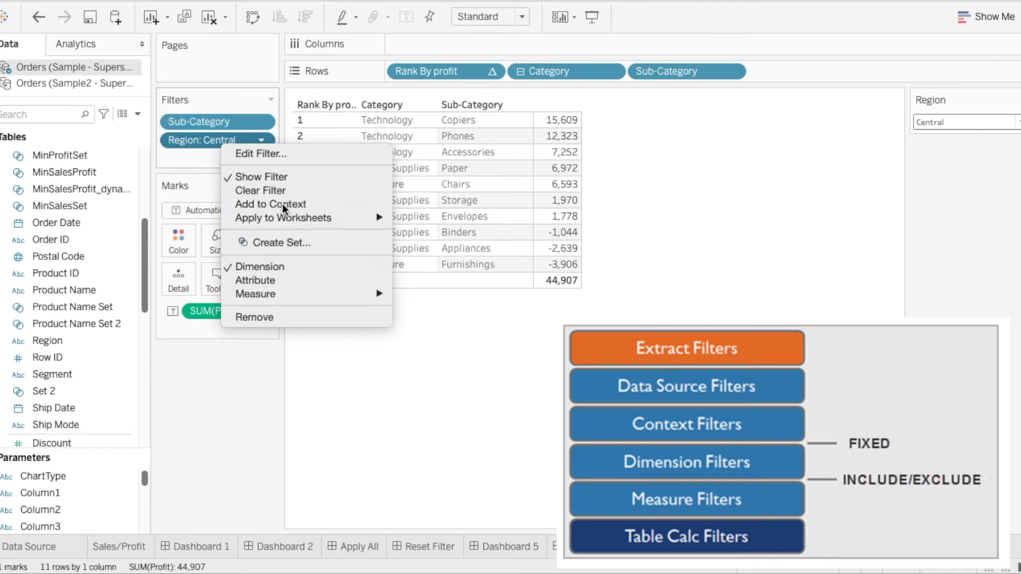
{"action": "left_click", "coordinate": [269, 204]}
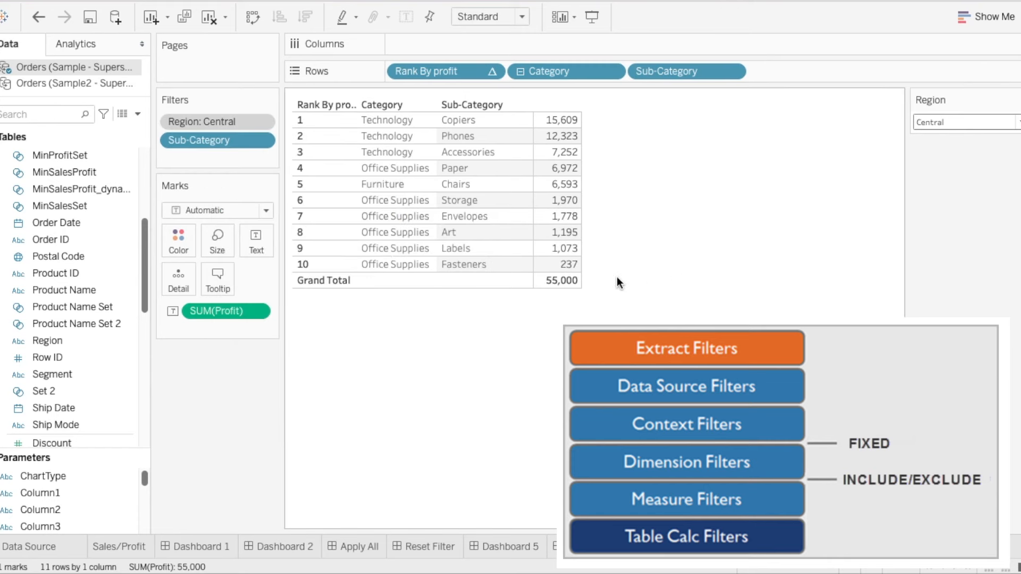